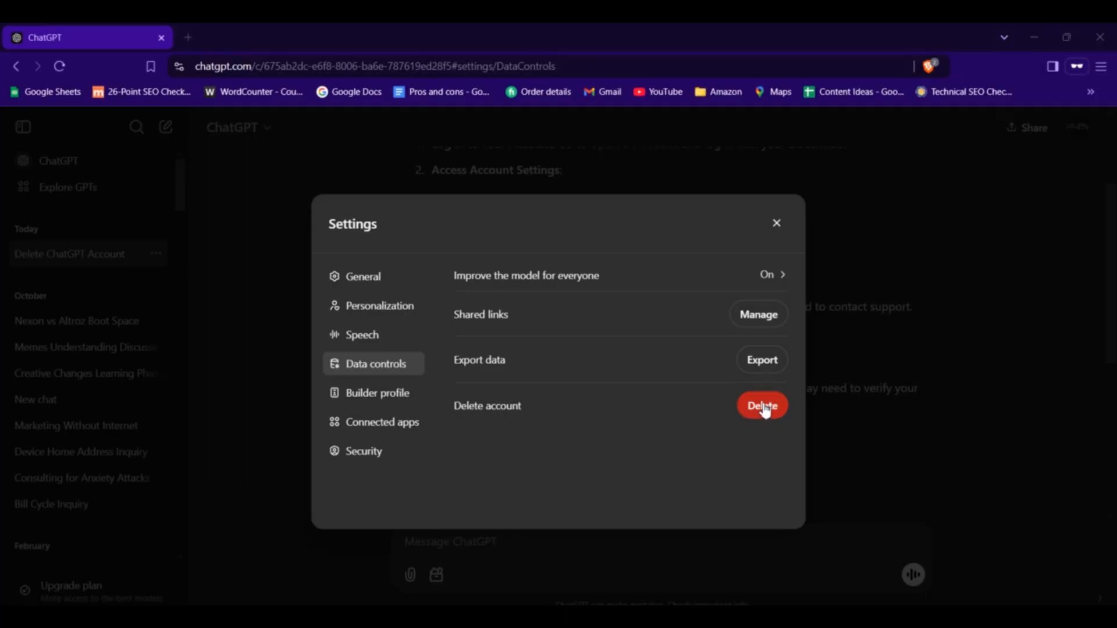
# Confirm permanent deletion of the ChatGPT account from Data controls settings
pyautogui.click(761, 405)
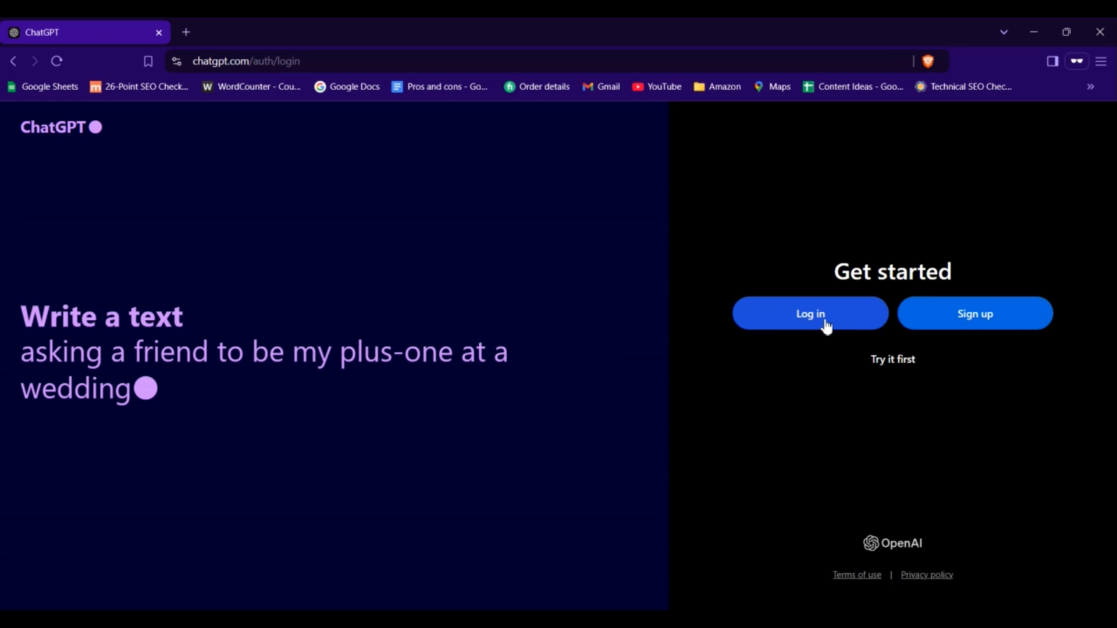
# Try logging back in, request a password reset, and submit the password
pyautogui.click(810, 314)
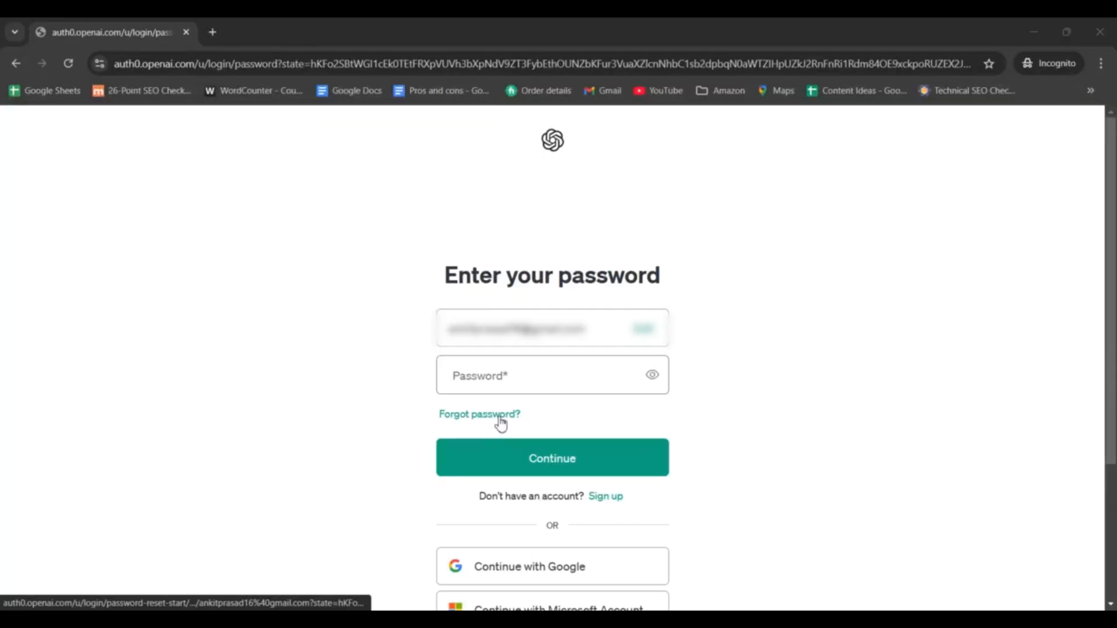
pyautogui.click(479, 413)
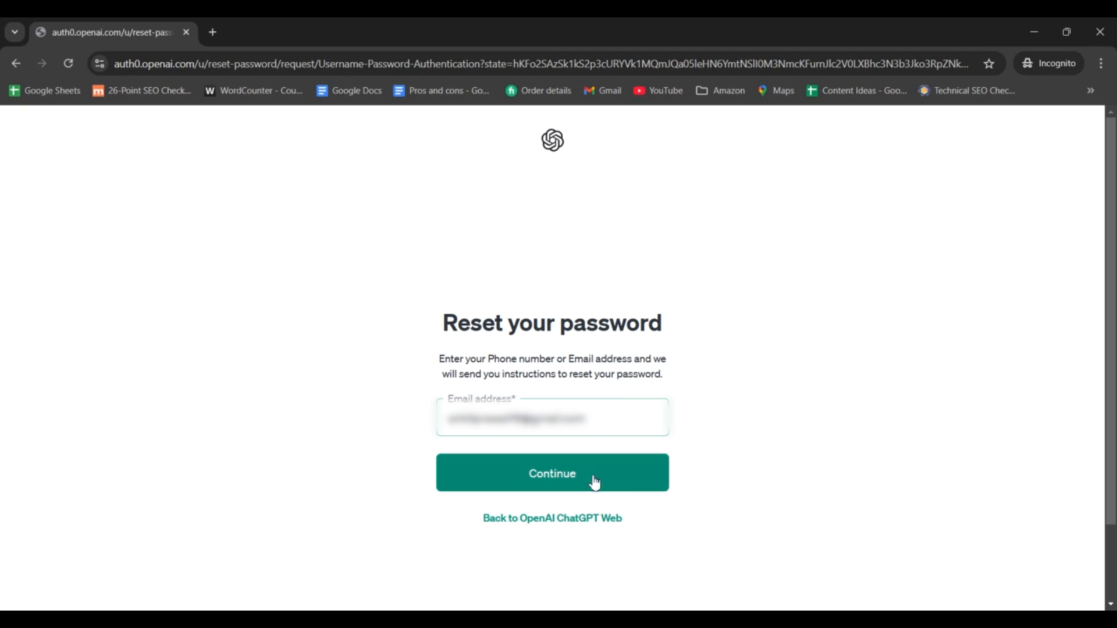
pyautogui.click(552, 473)
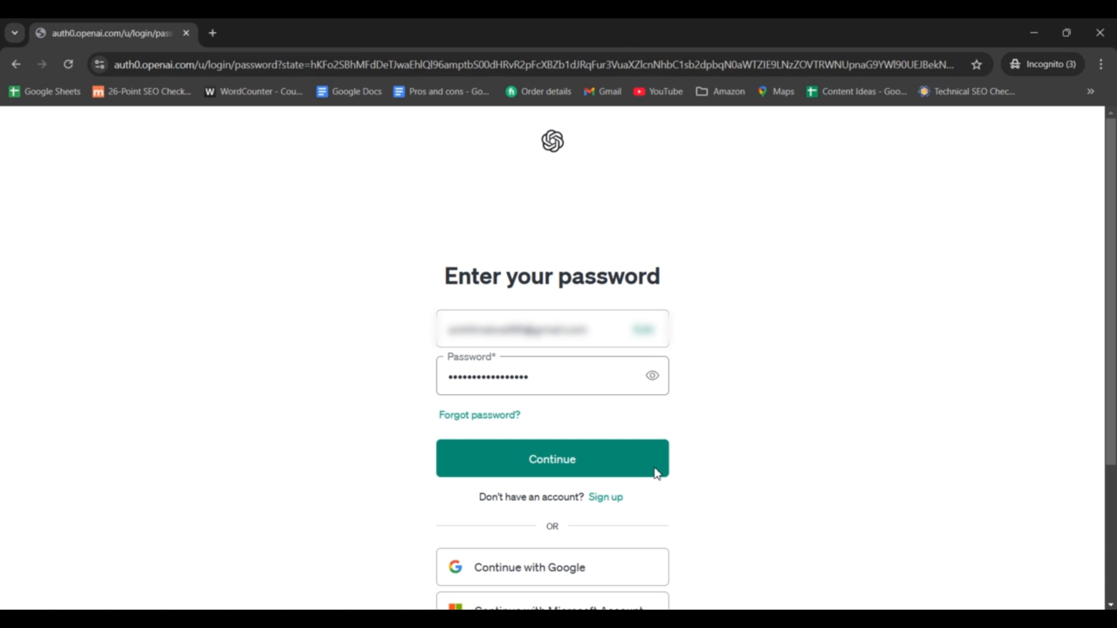
pyautogui.click(551, 459)
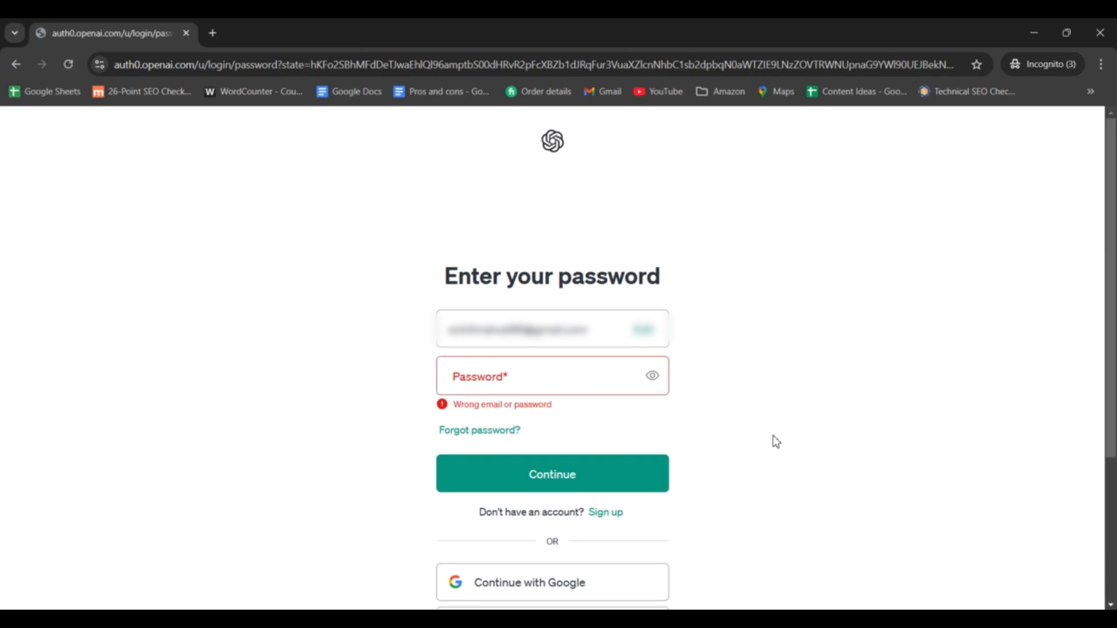
pyautogui.moveTo(577, 463)
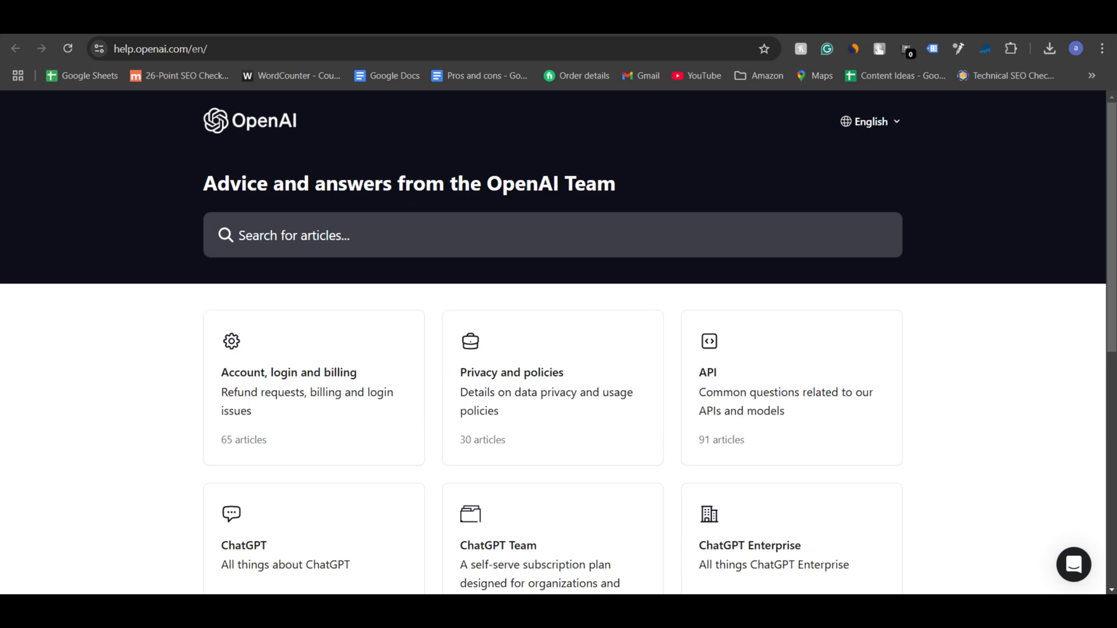
# Open the Help Center chat and start an "I can't login" question
pyautogui.click(1073, 565)
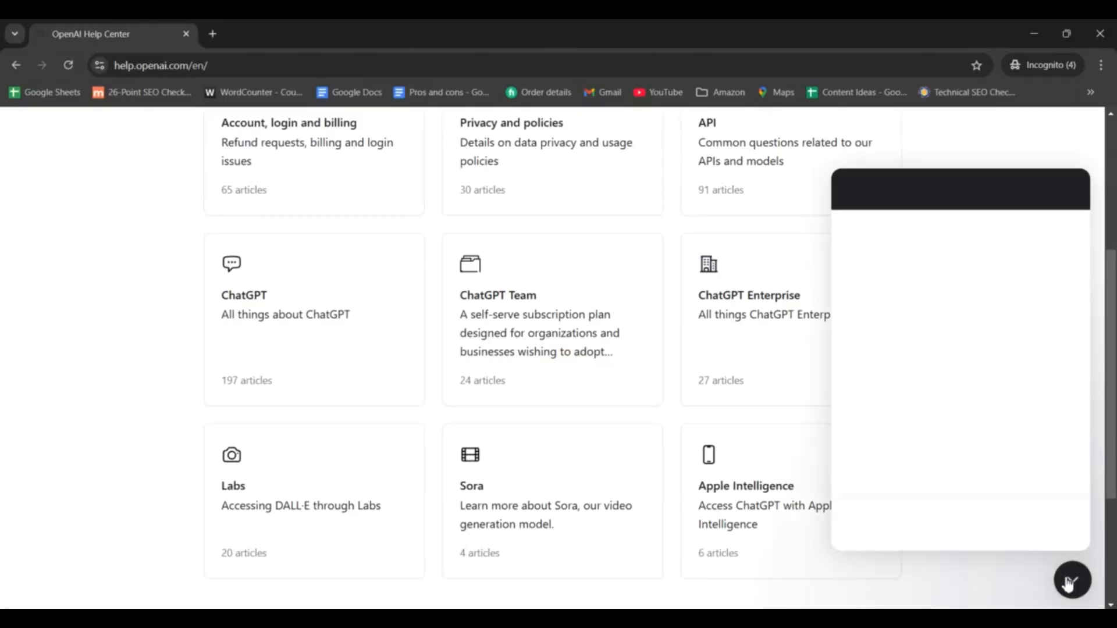
pyautogui.click(1072, 580)
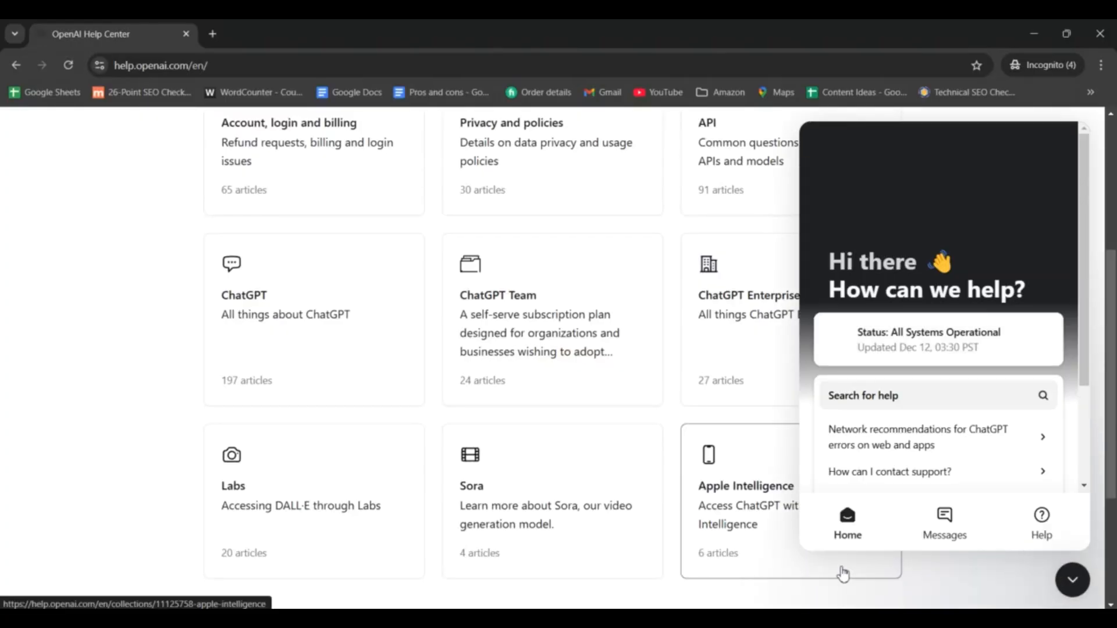
pyautogui.click(943, 524)
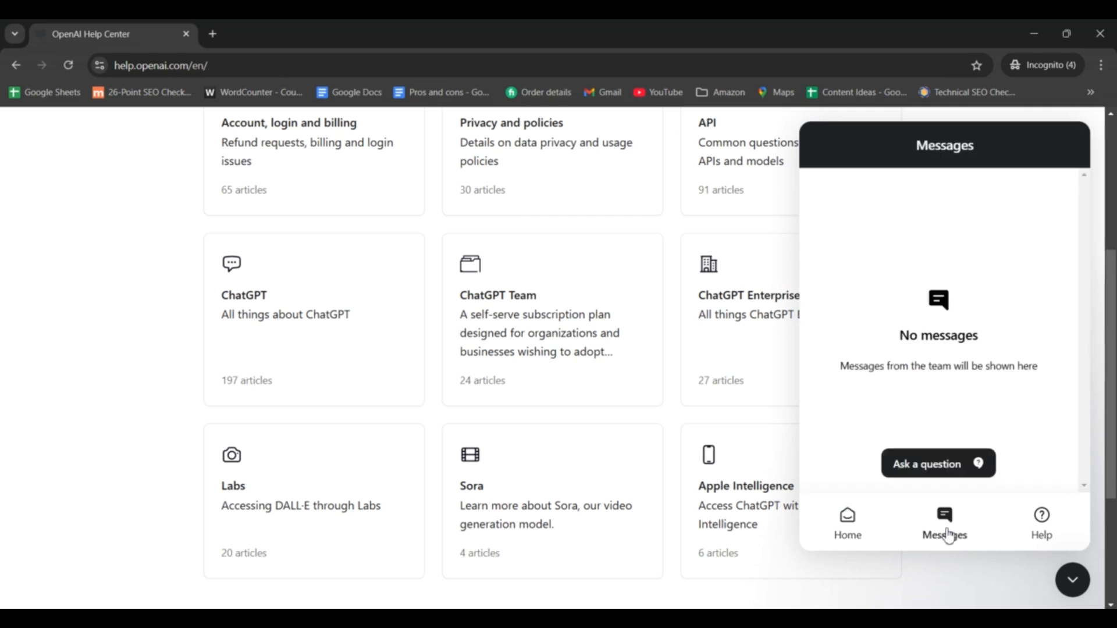
pyautogui.click(938, 464)
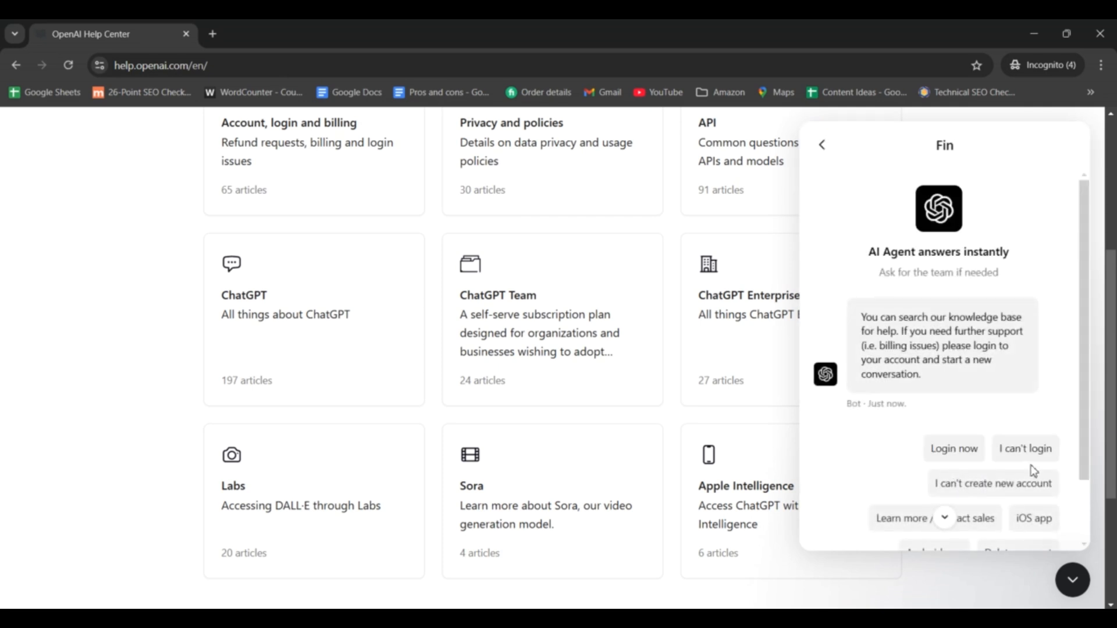
pyautogui.click(1024, 448)
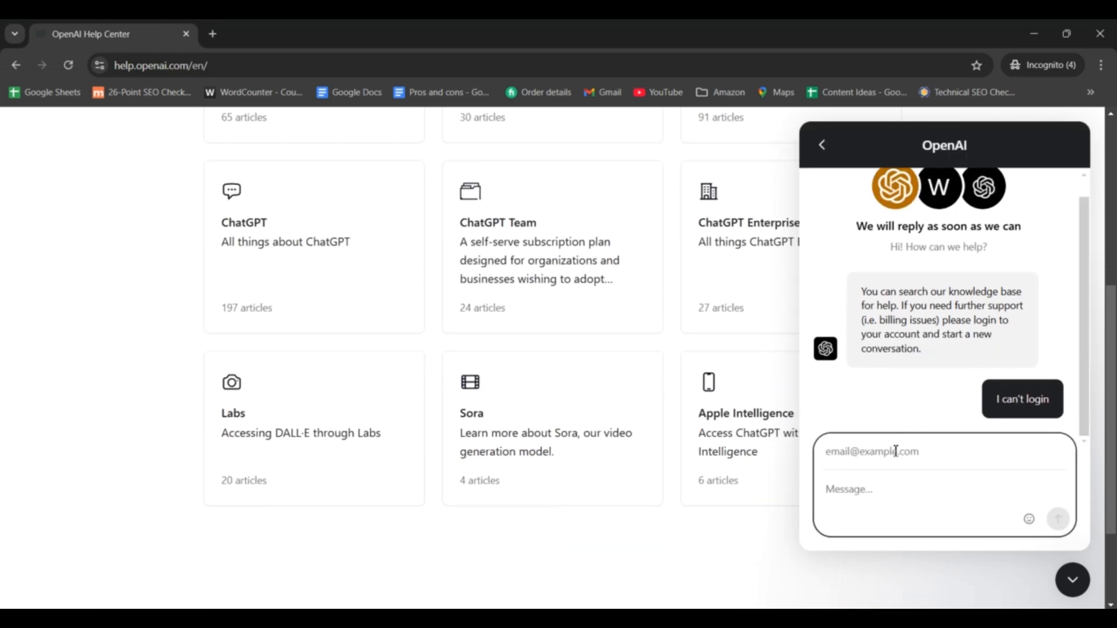
# Enter email 'ankit' and message 'Pls Help!', then send it to support
pyautogui.write('ankit')
pyautogui.write('I accidently deleted my ChatGPT account, I would like to get it back')
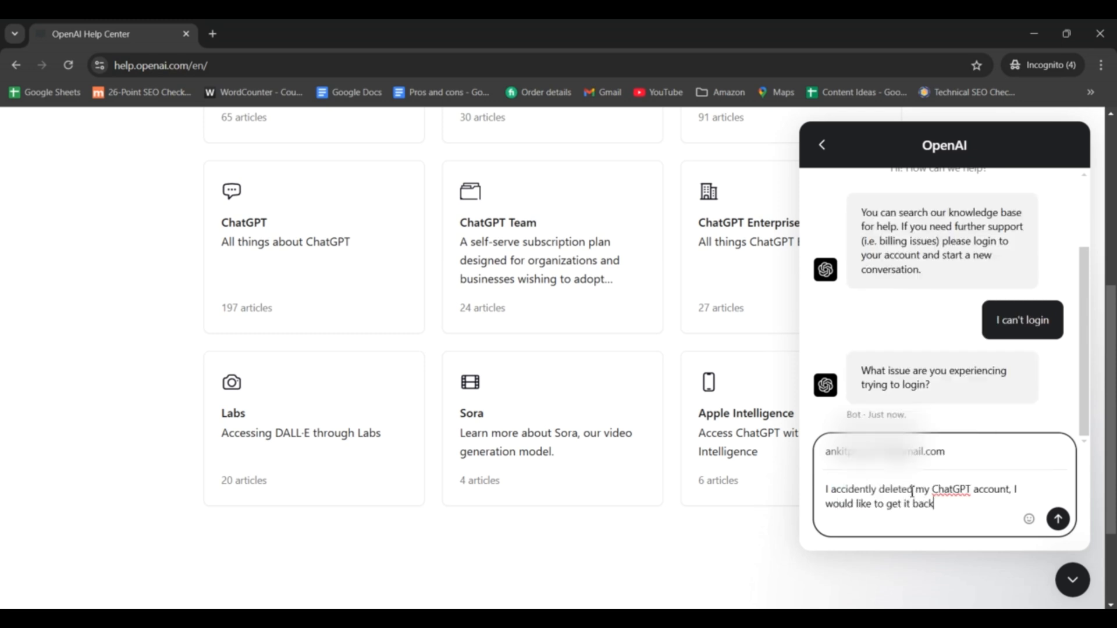
pyautogui.write('Pls Help!')
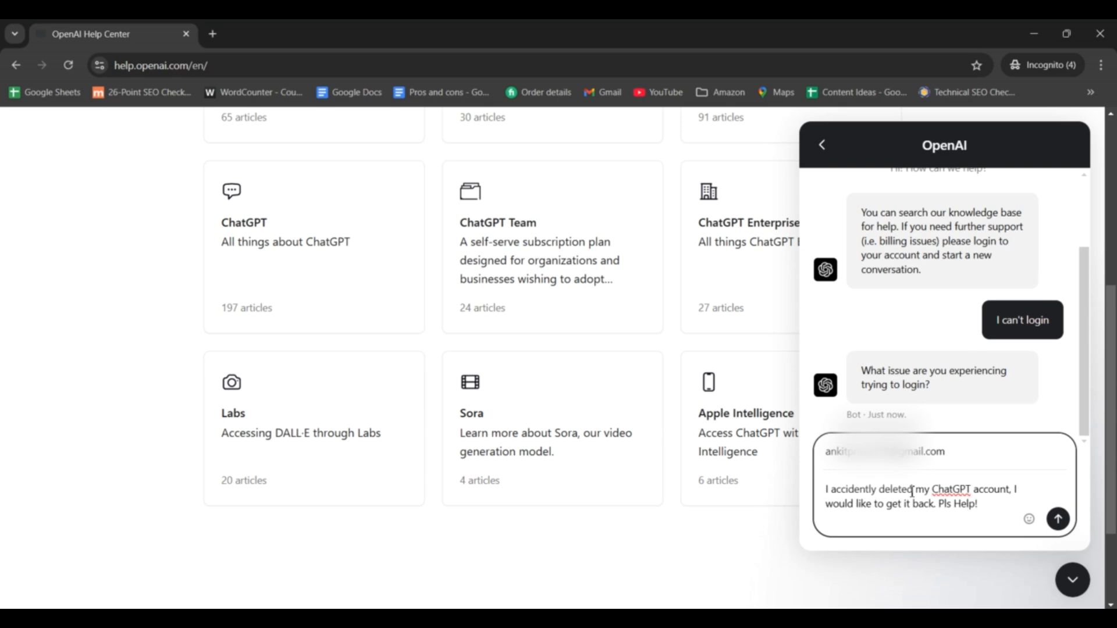
pyautogui.click(1058, 518)
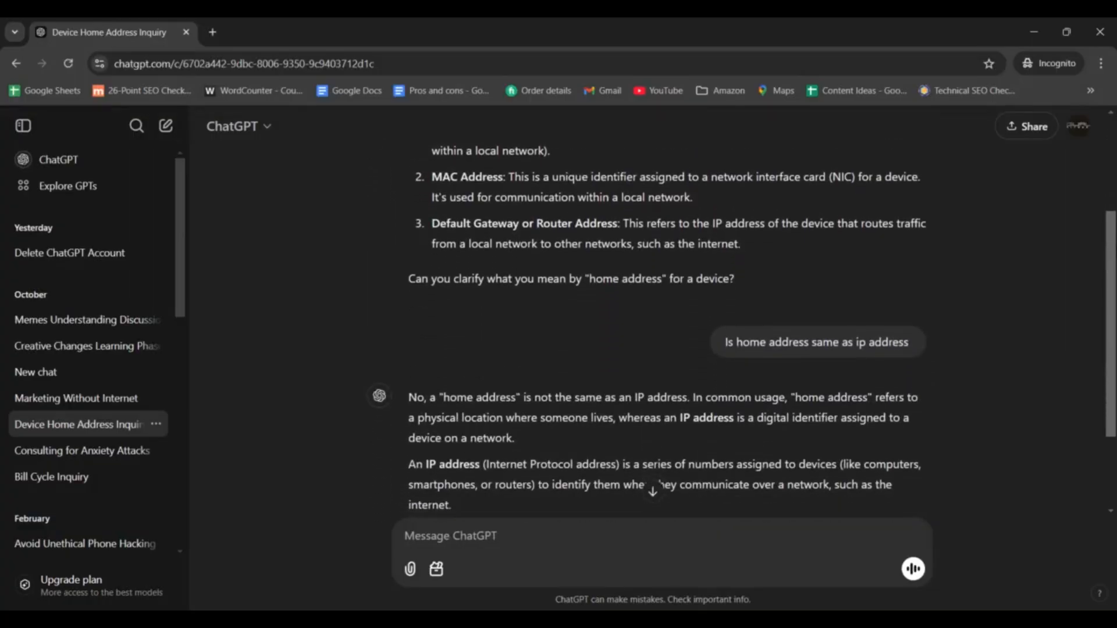
pyautogui.scroll(-3)
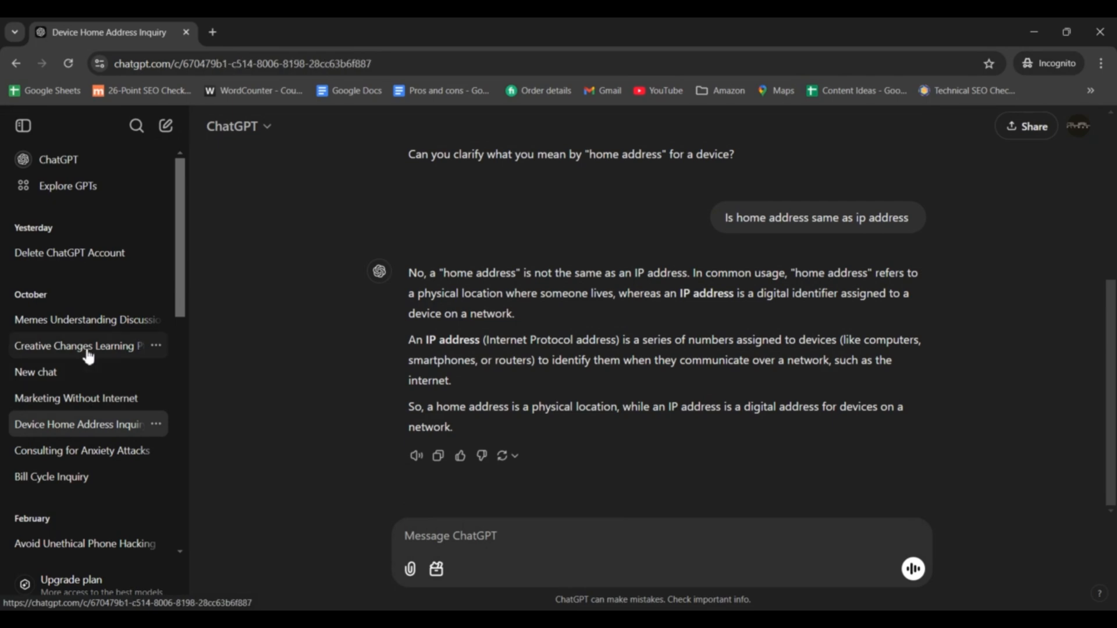
pyautogui.click(79, 346)
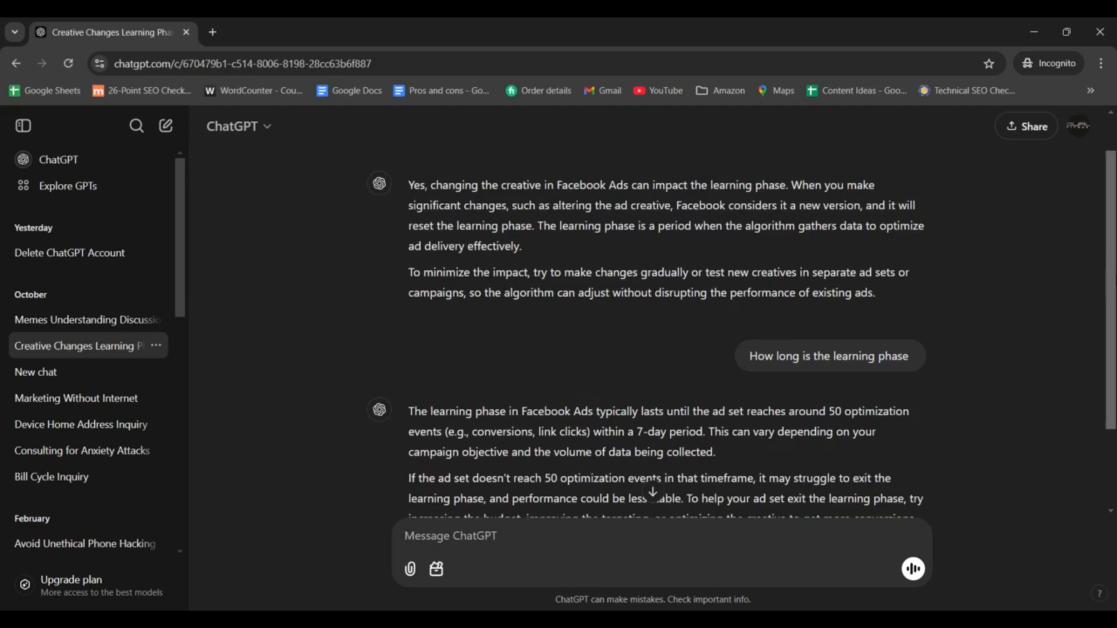
pyautogui.click(80, 424)
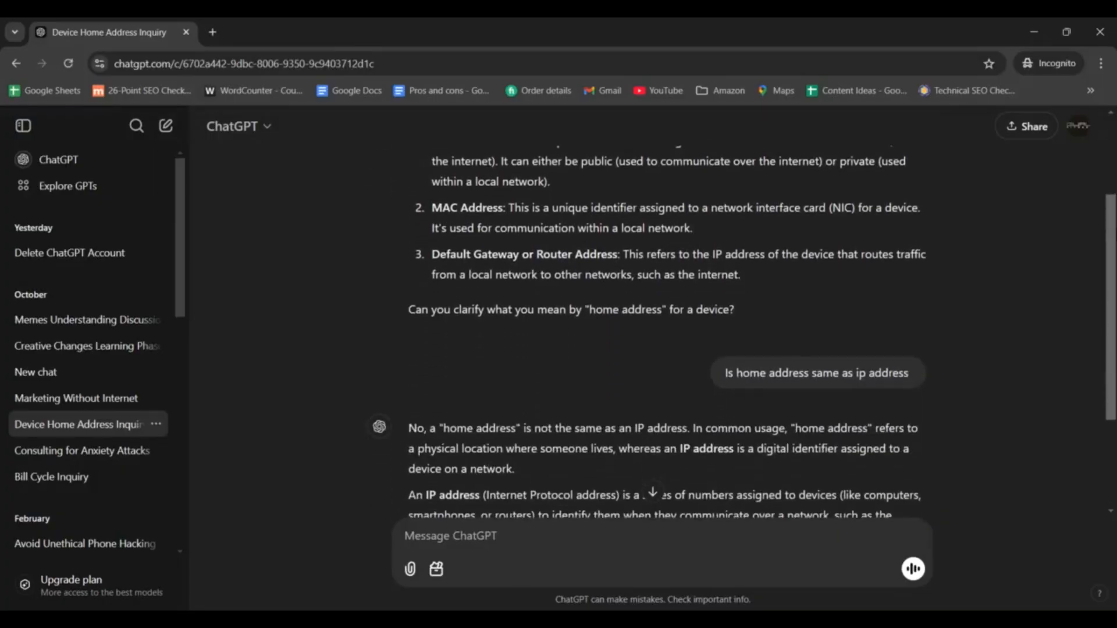
pyautogui.scroll(-3)
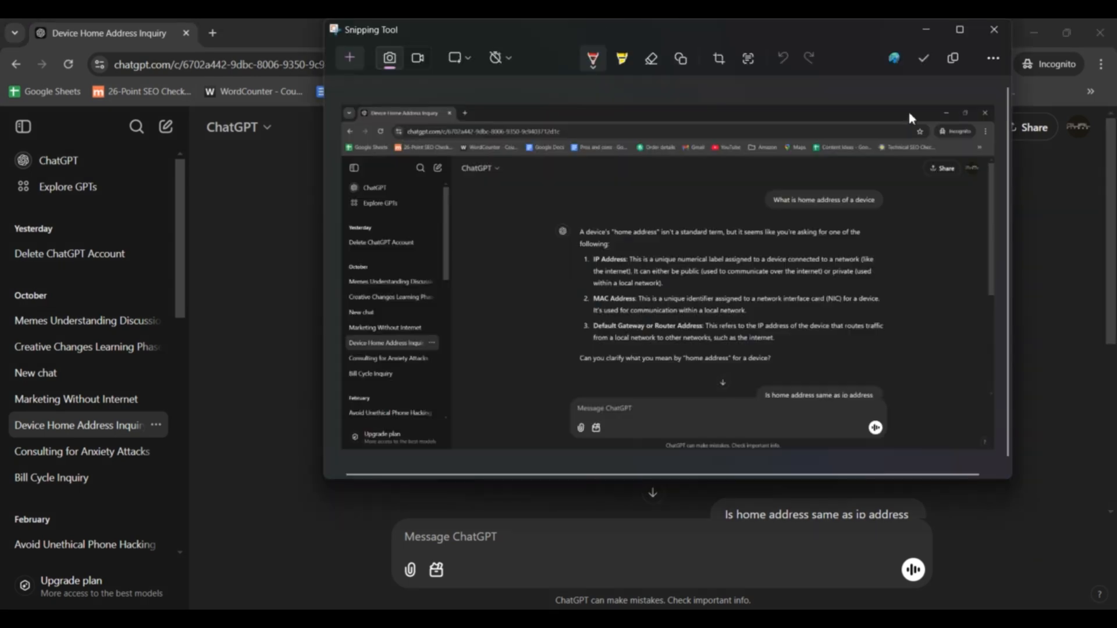
# Close the Snipping Tool screenshot preview window
pyautogui.click(924, 58)
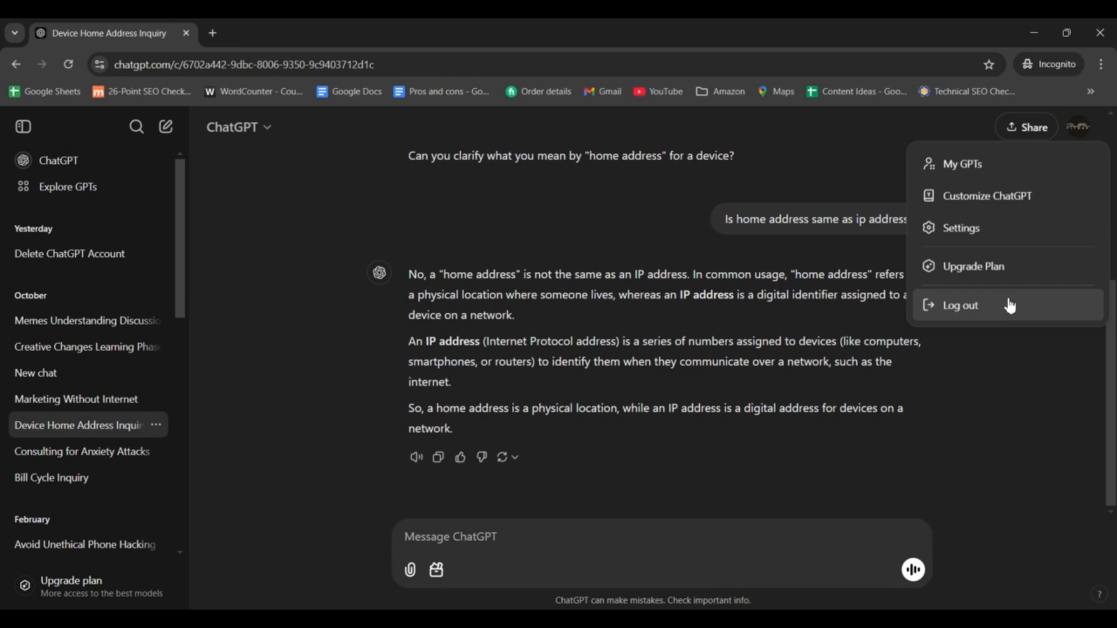
# Choose Log out from the ChatGPT profile menu
pyautogui.click(961, 228)
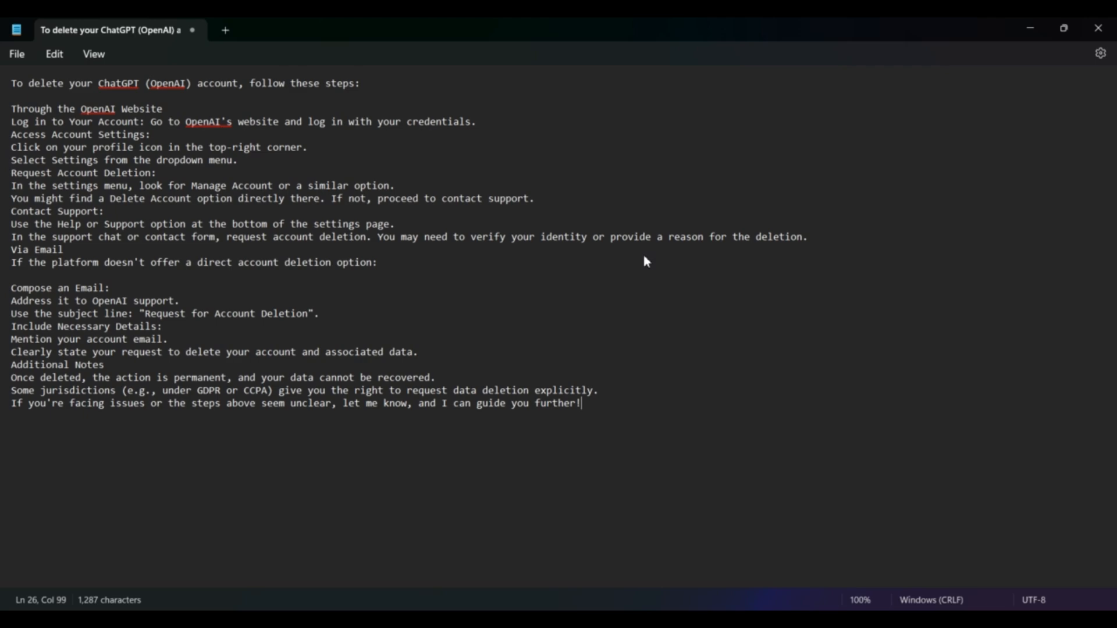
pyautogui.click(16, 53)
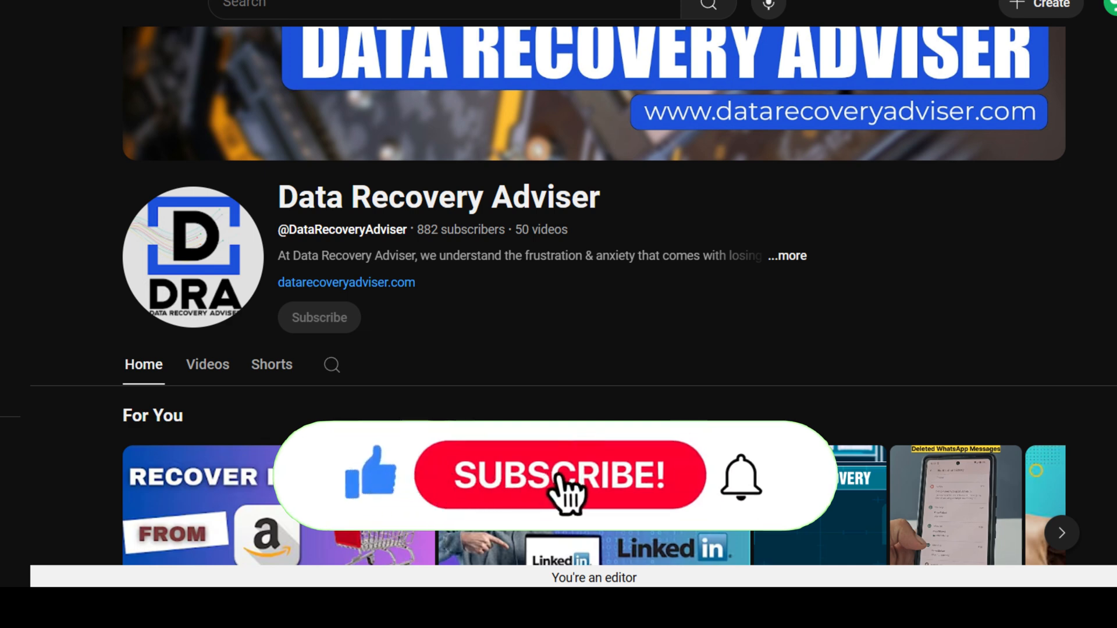
pyautogui.click(558, 476)
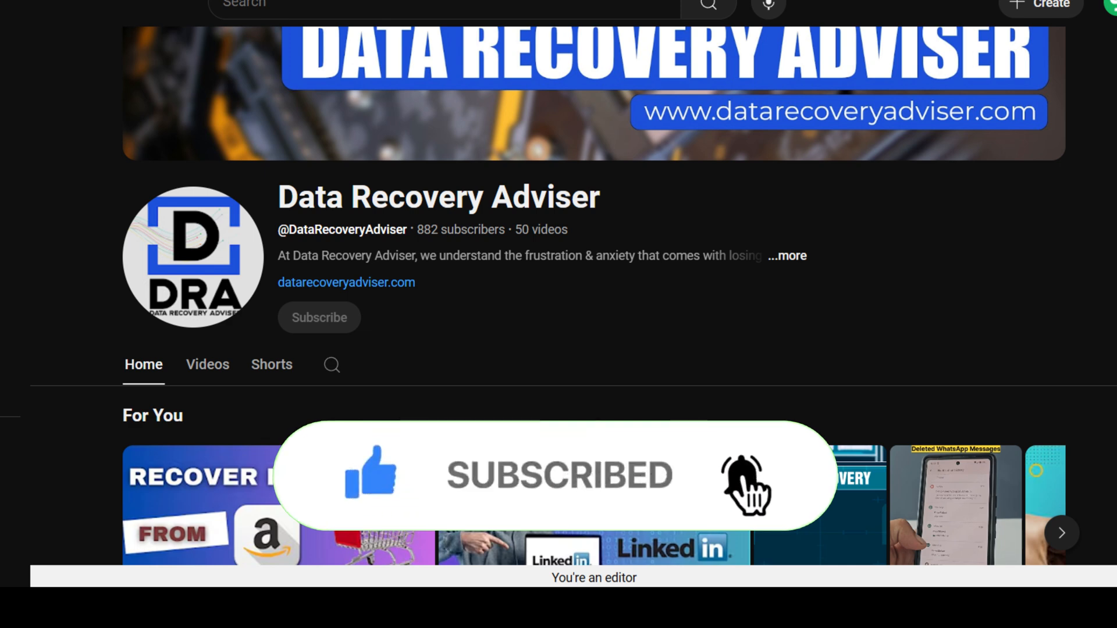